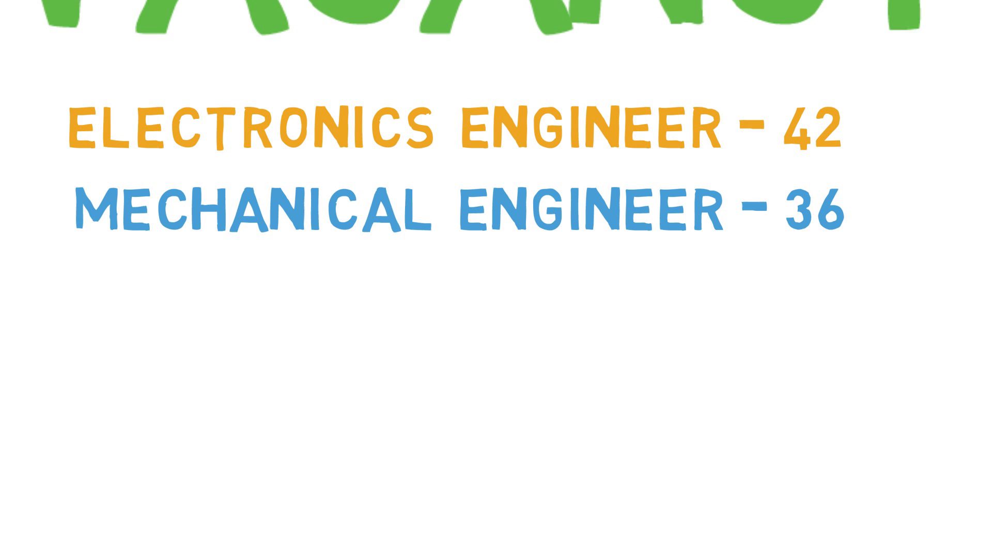
text(COMPUTER ENGINE)
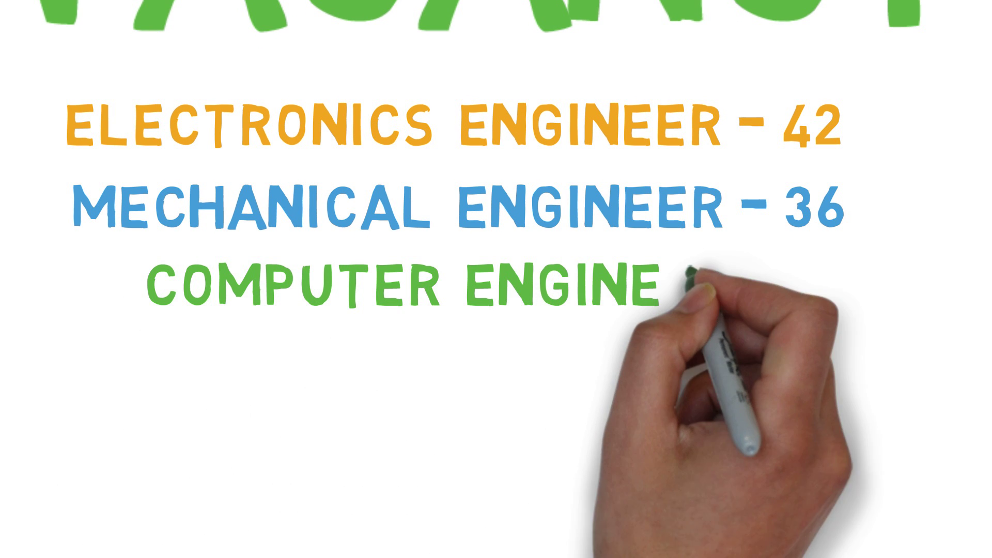